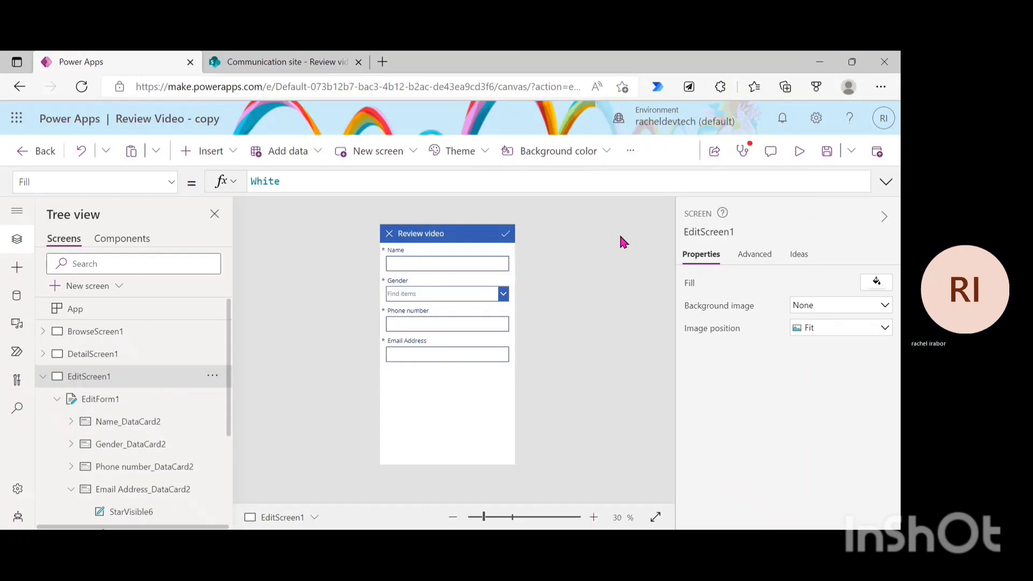
pyautogui.moveTo(826, 150)
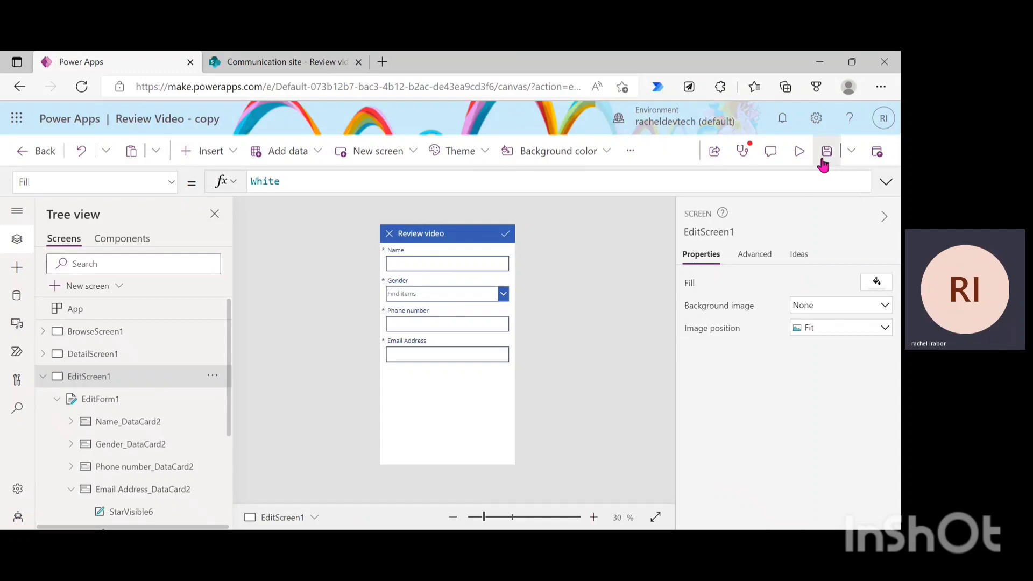
pyautogui.moveTo(827, 150)
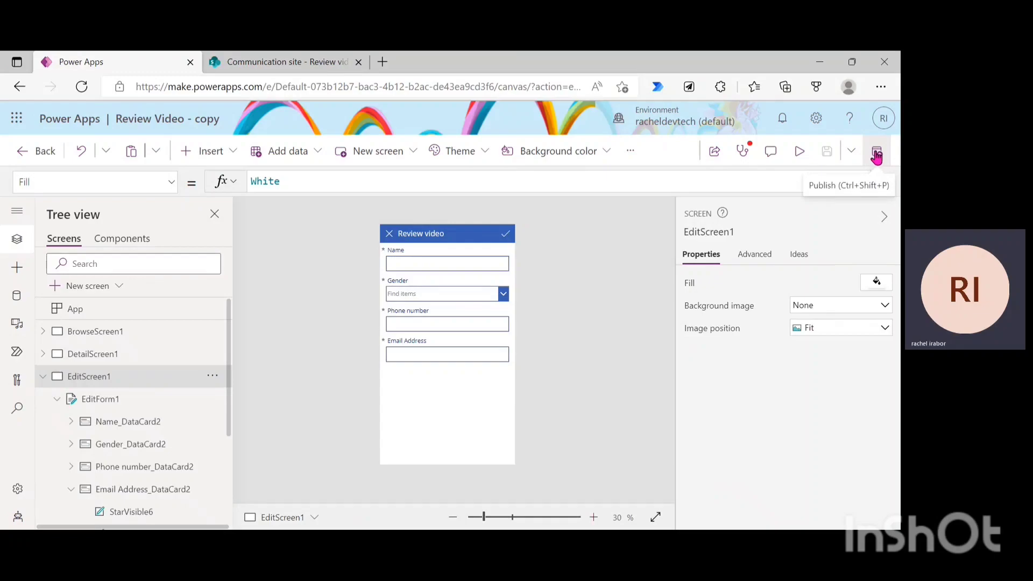
# Step: Publish this version of the saved Review Video - copy app
pyautogui.click(876, 151)
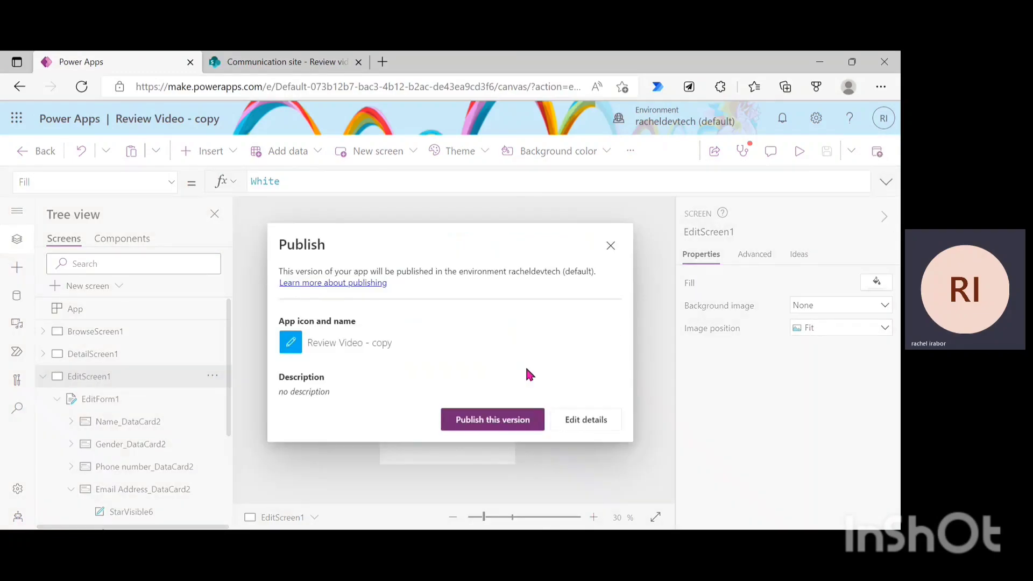
pyautogui.click(491, 420)
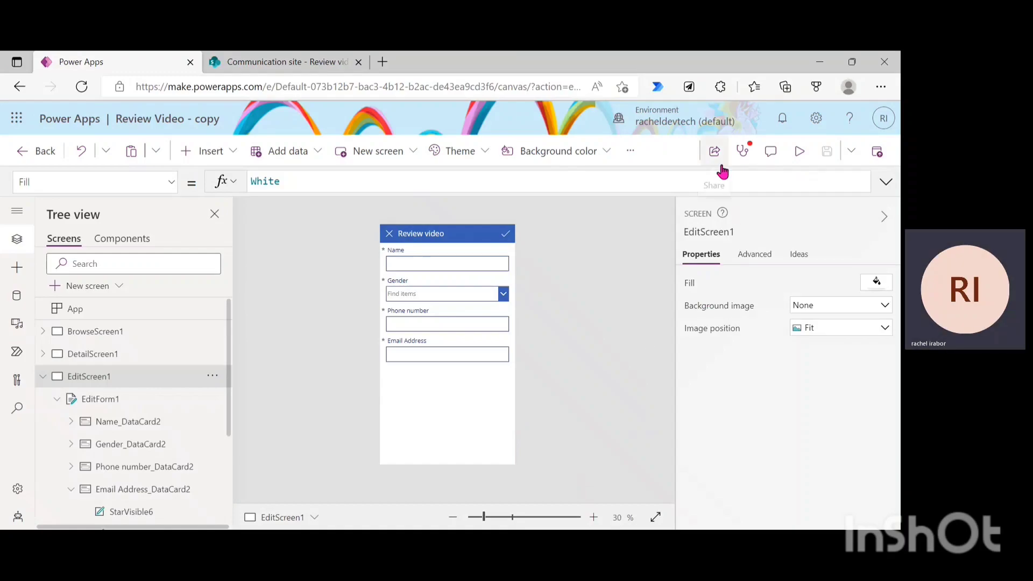
pyautogui.moveTo(715, 152)
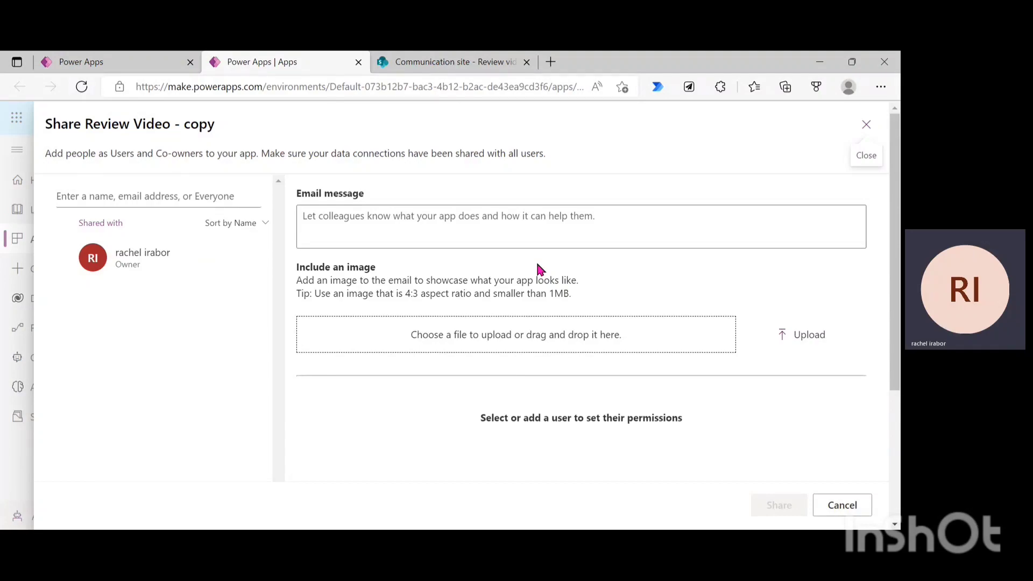
pyautogui.moveTo(345, 279)
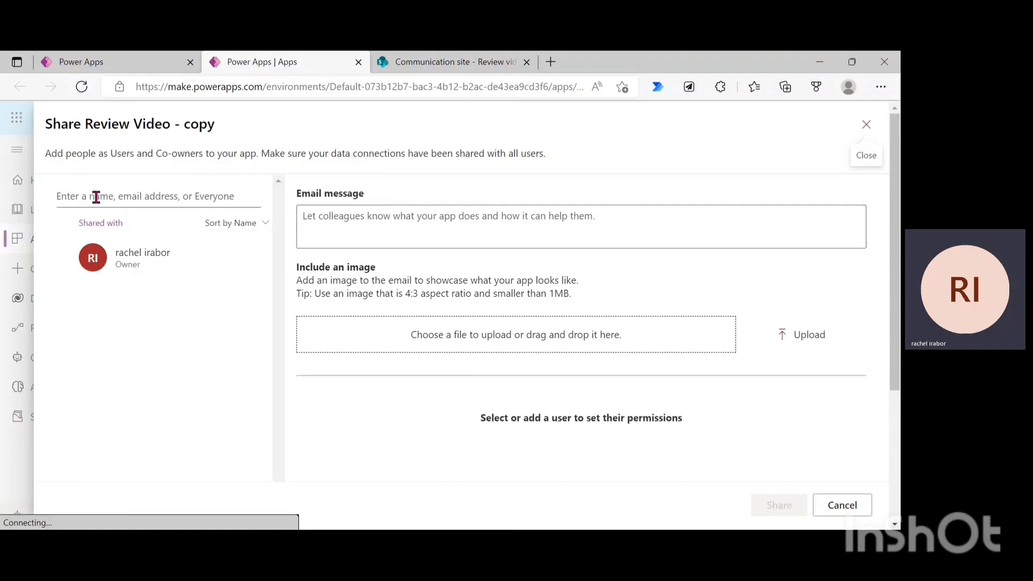
# Step: Add DataKnight to the Share panel by searching 'Data' and picking the suggestion
pyautogui.click(159, 196)
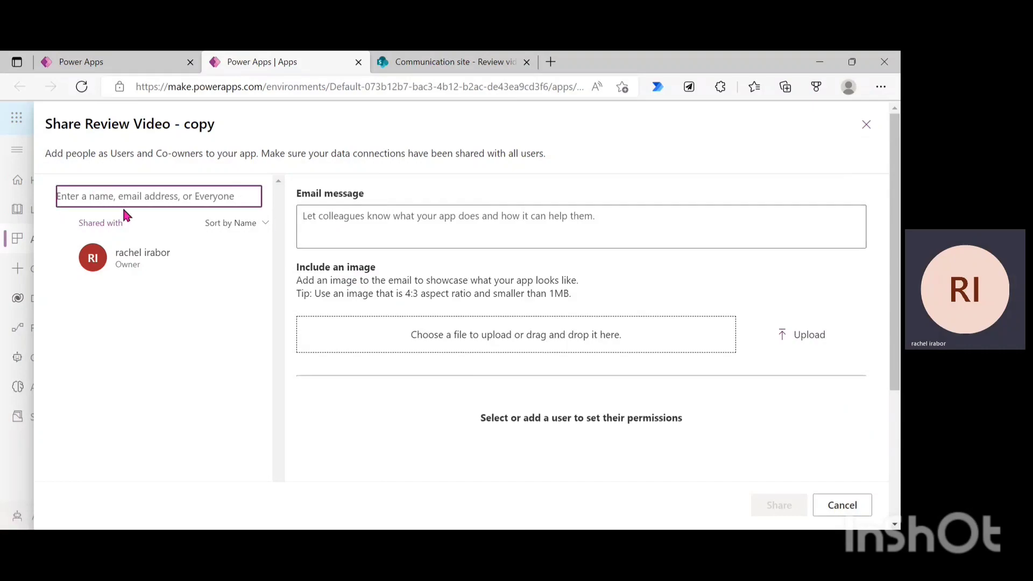
pyautogui.write('DataKni')
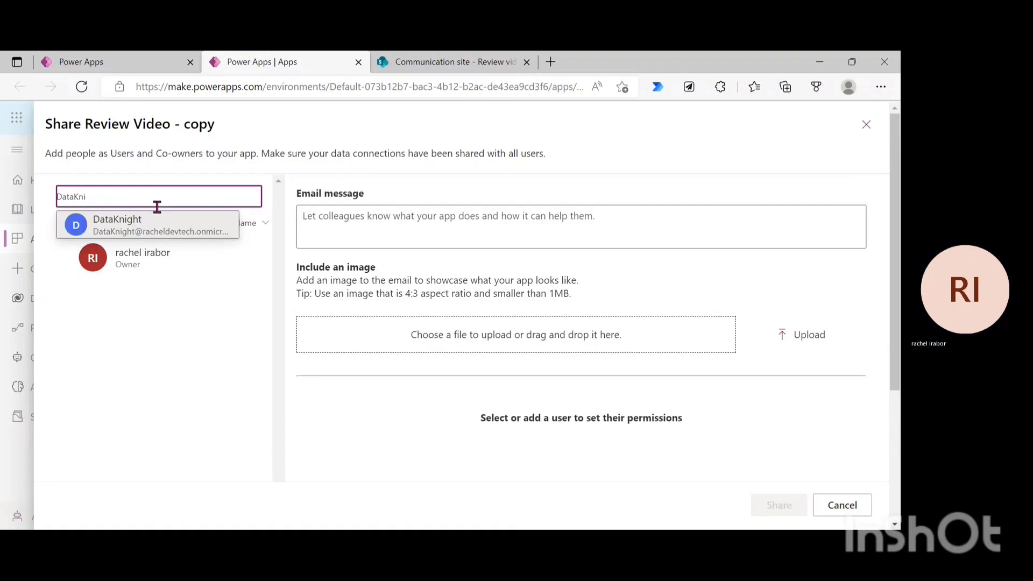
pyautogui.click(148, 224)
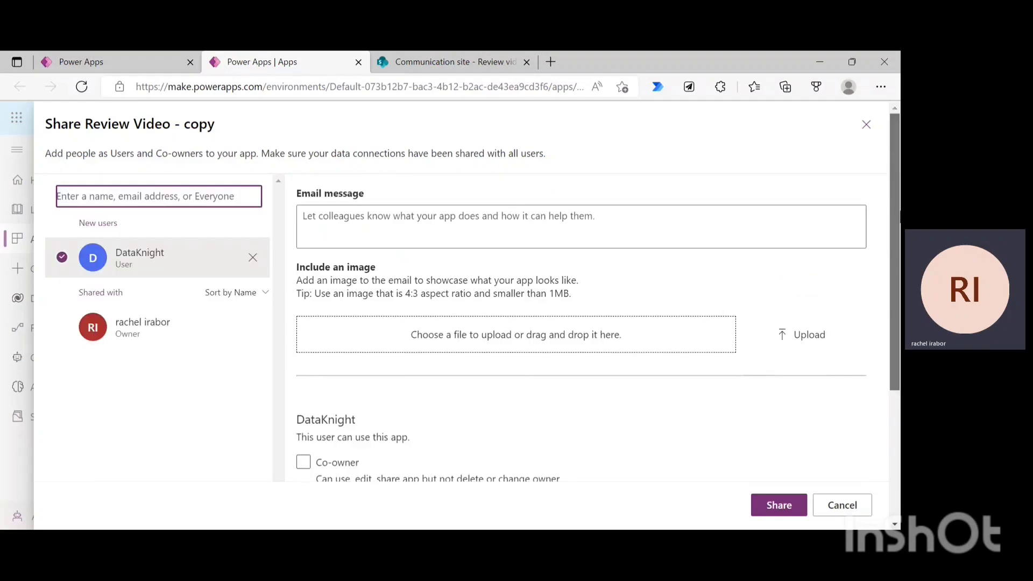
# Step: Grant DataKnight the Co-owner permission and submit the app share
pyautogui.scroll(-3)
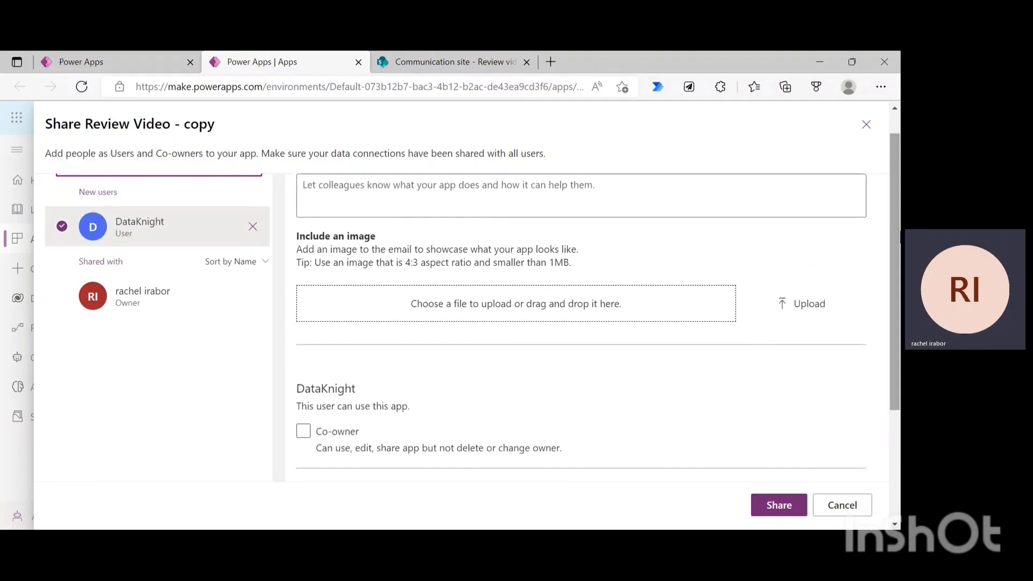
pyautogui.scroll(-3)
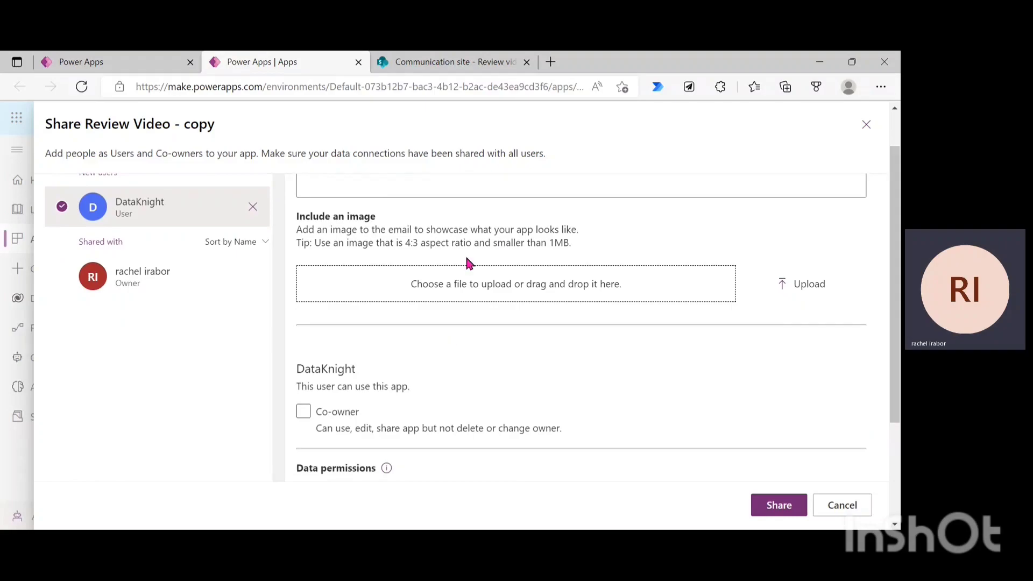
pyautogui.moveTo(550, 297)
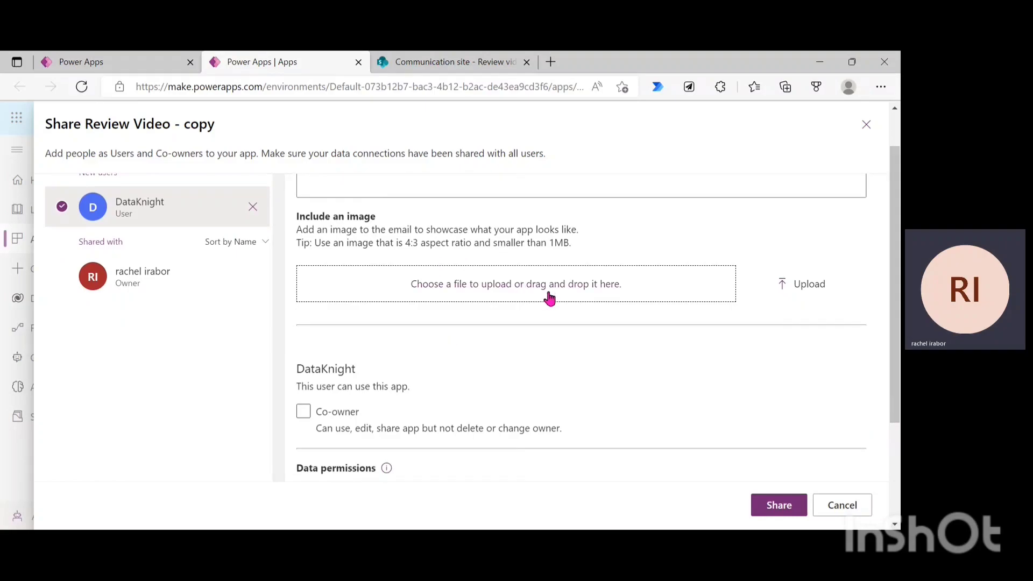
pyautogui.moveTo(670, 258)
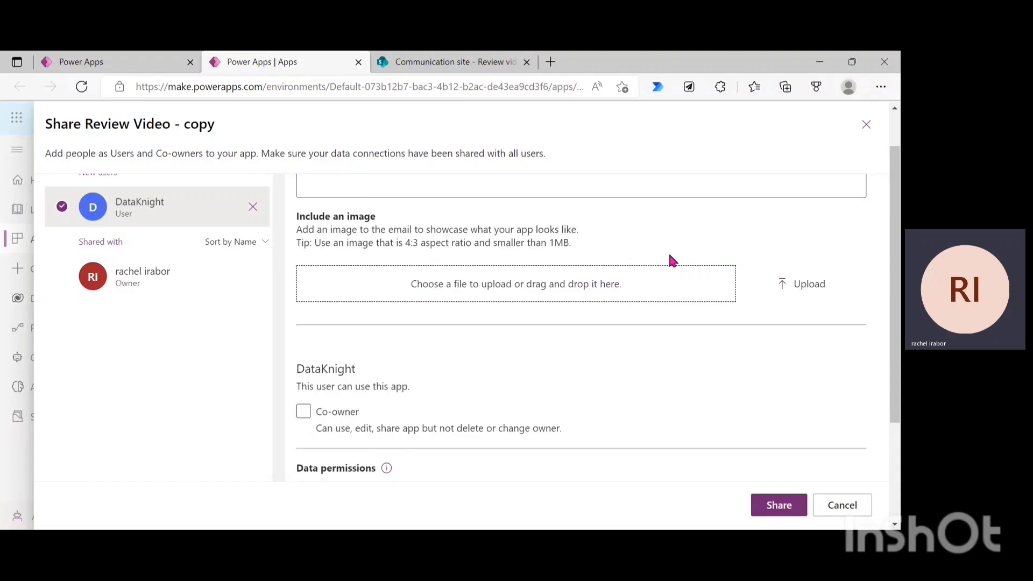
pyautogui.scroll(3)
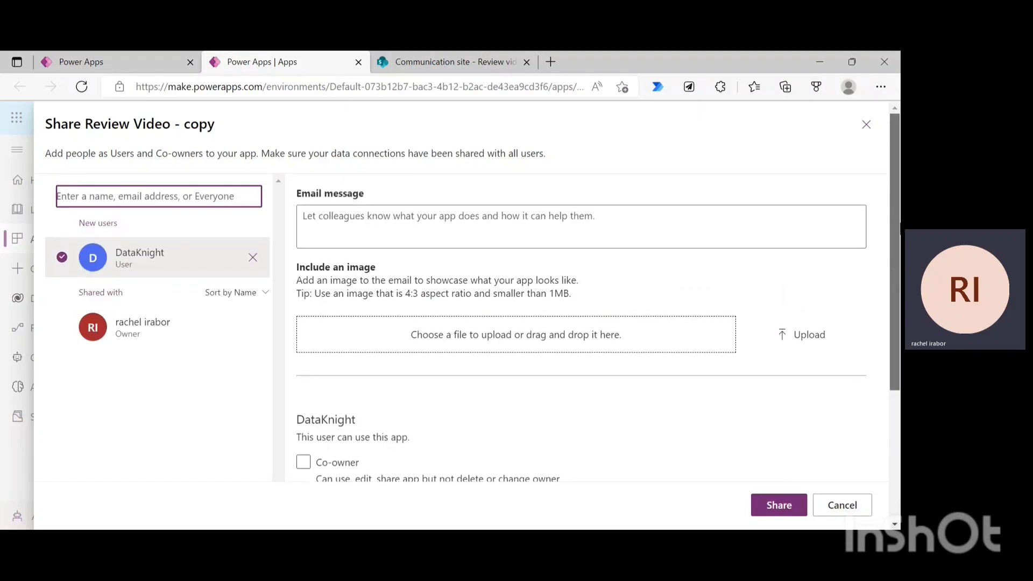
pyautogui.scroll(-3)
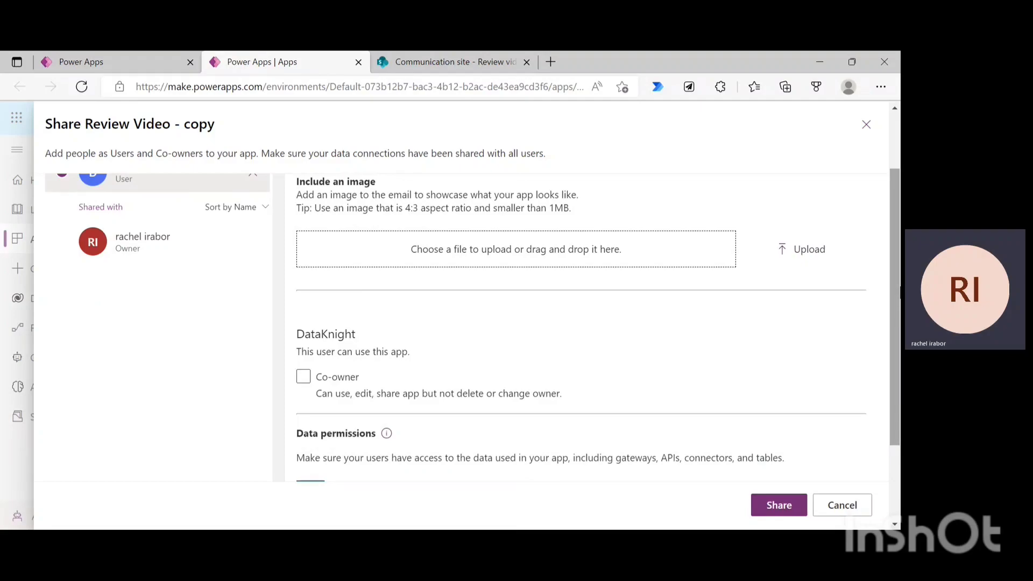
pyautogui.scroll(-3)
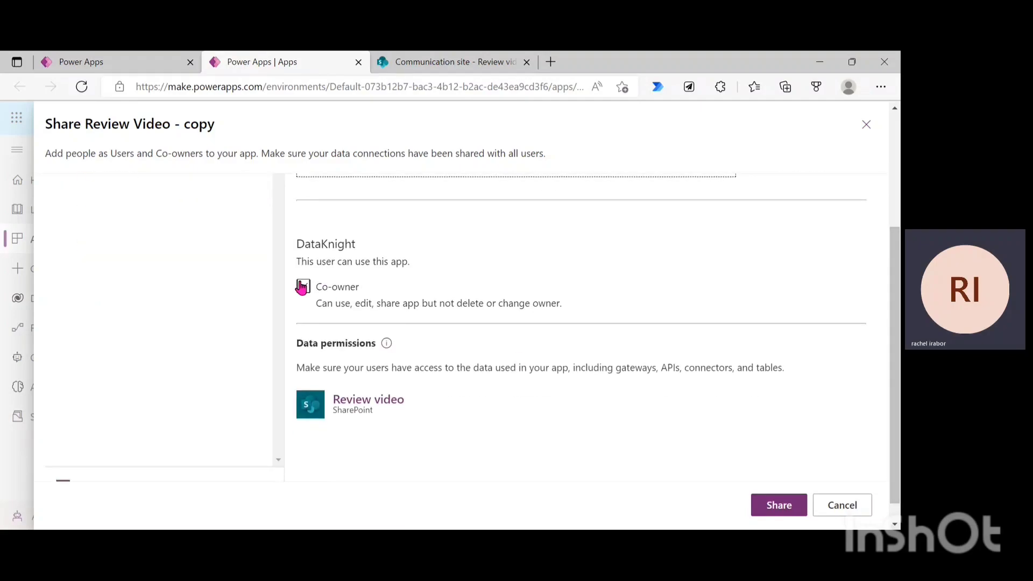
pyautogui.click(303, 286)
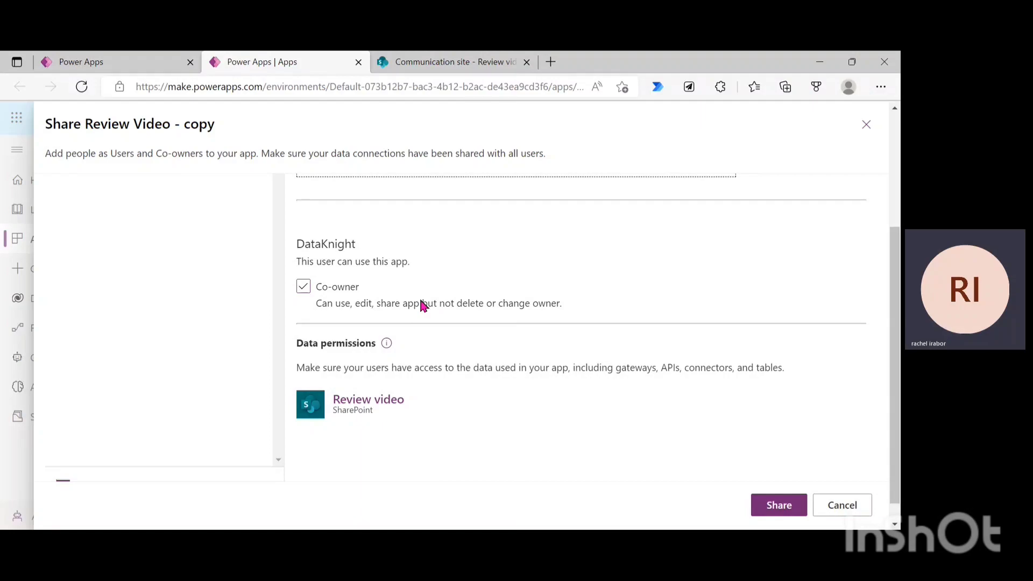
pyautogui.moveTo(487, 354)
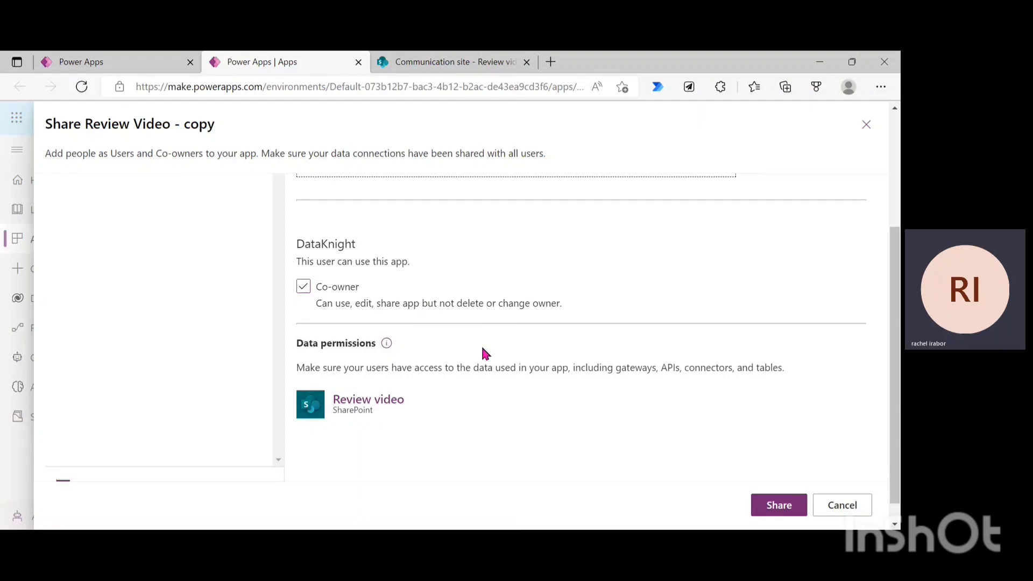
pyautogui.moveTo(570, 377)
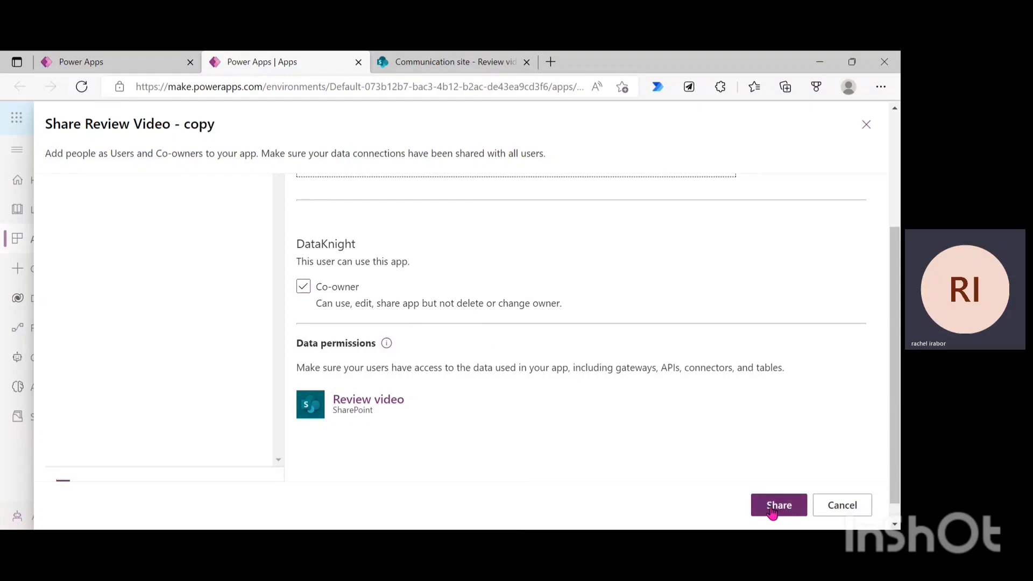
pyautogui.click(778, 504)
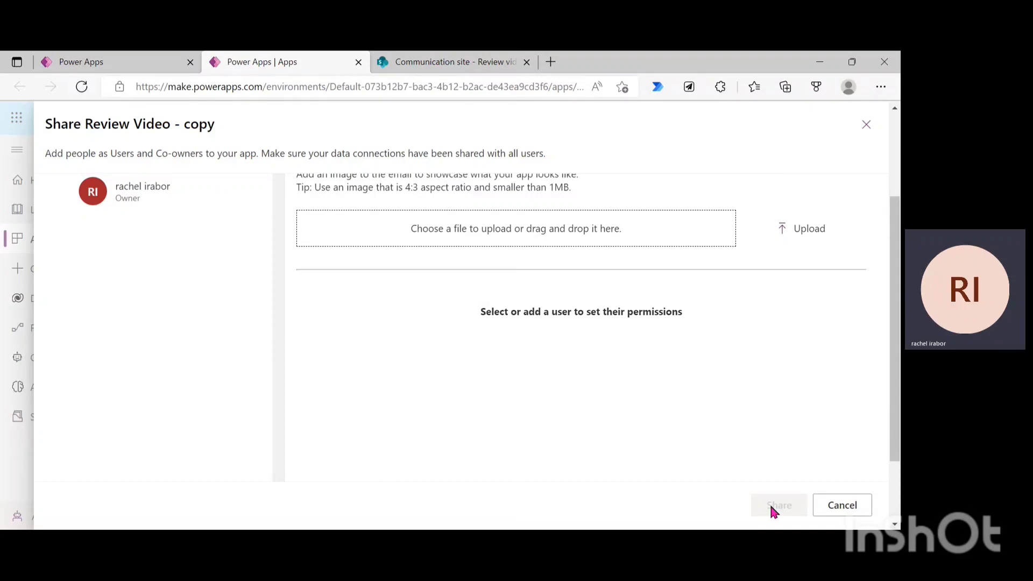
pyautogui.moveTo(473, 62)
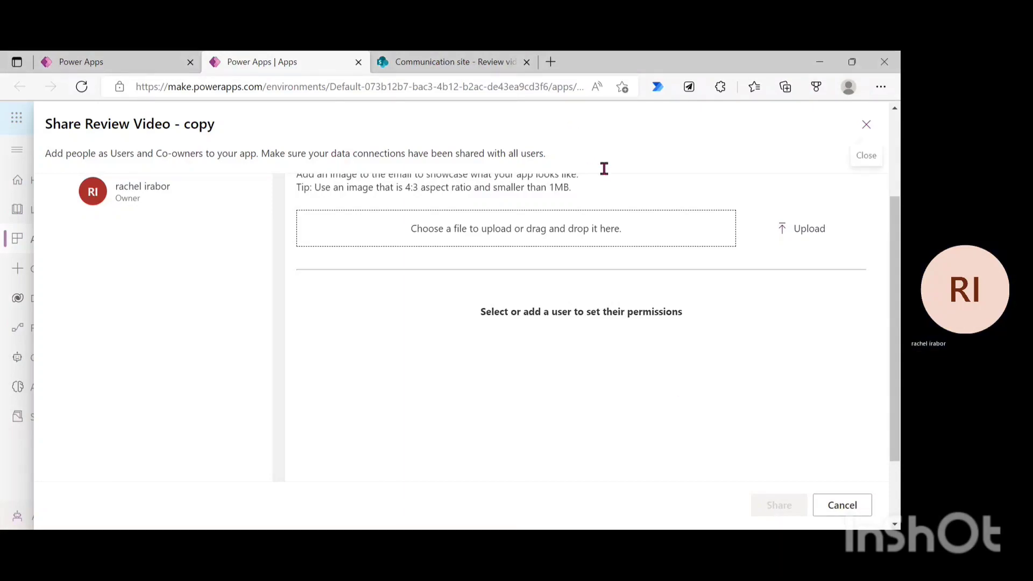
pyautogui.moveTo(752, 267)
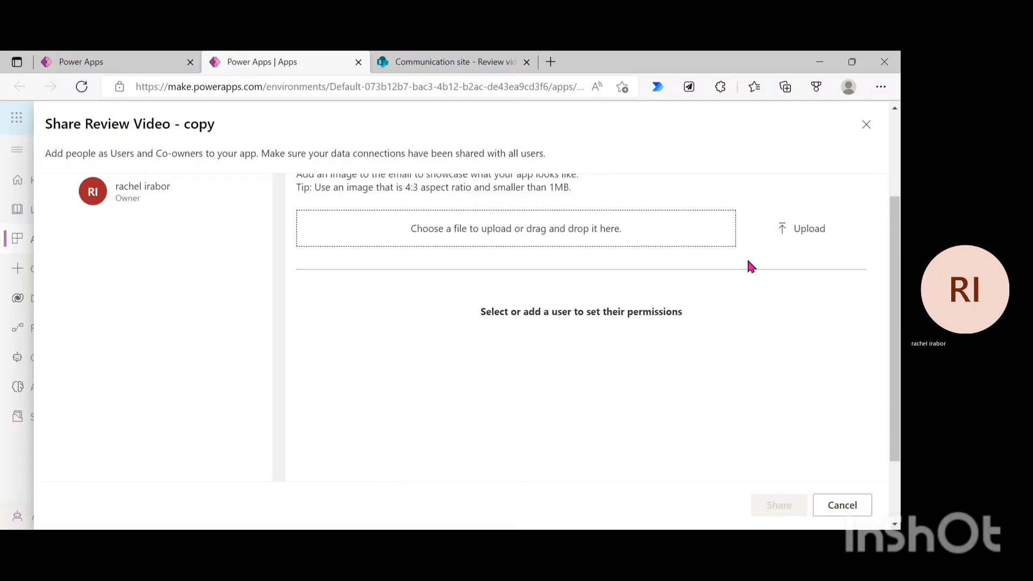
pyautogui.moveTo(760, 405)
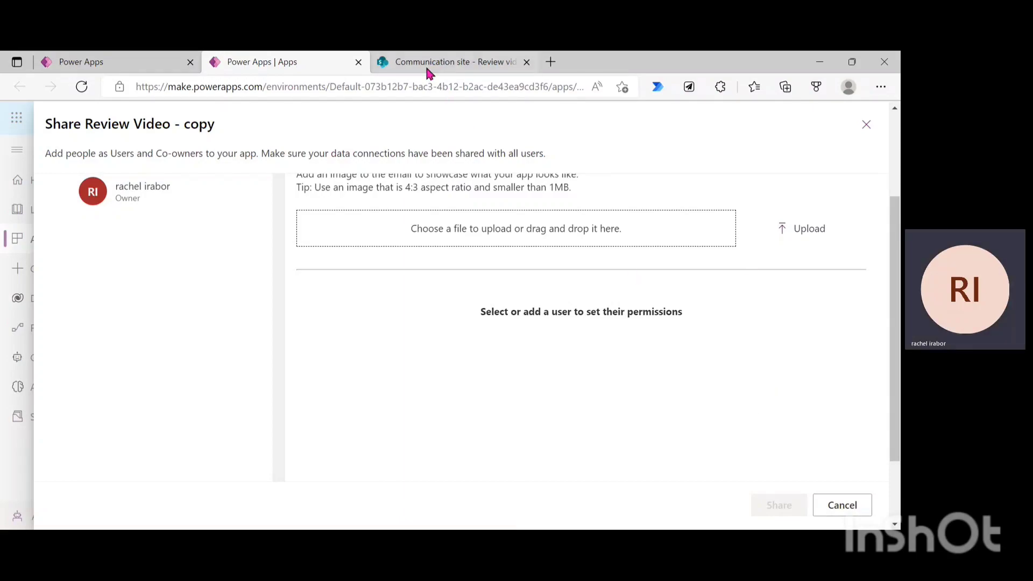
# Step: Switch to the SharePoint Communication site showing the Review video list
pyautogui.click(455, 61)
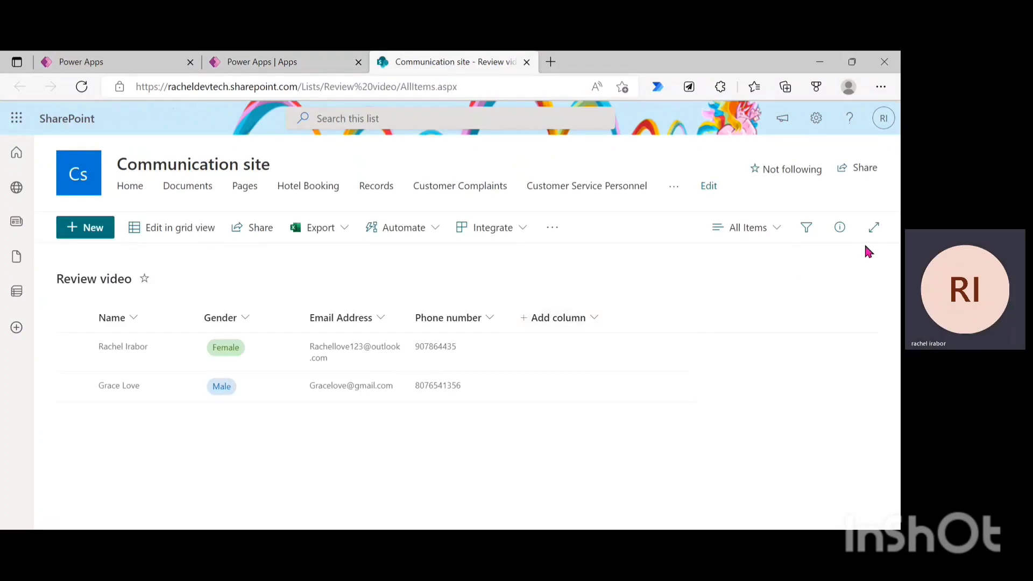
pyautogui.moveTo(350, 296)
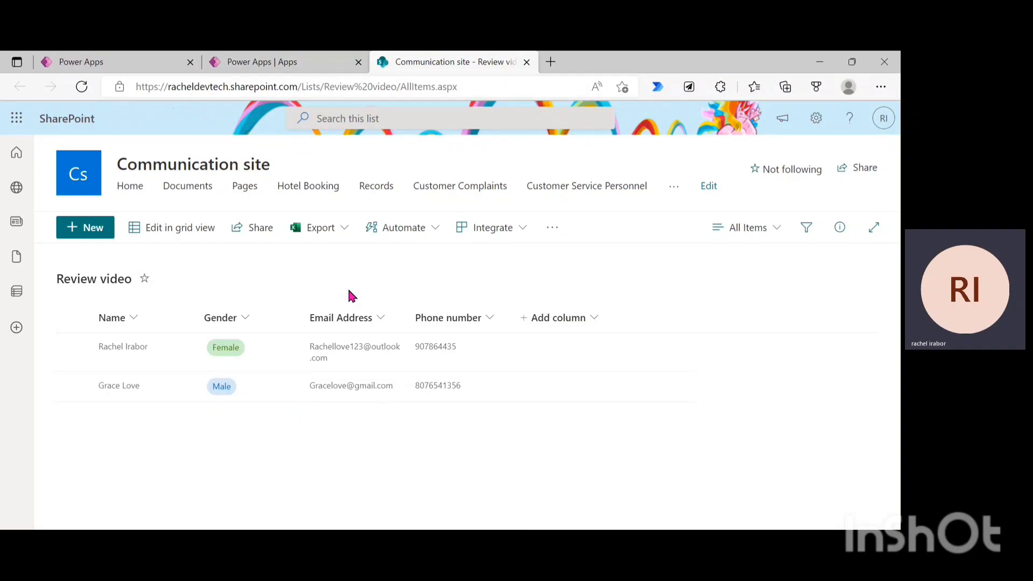
pyautogui.moveTo(845, 174)
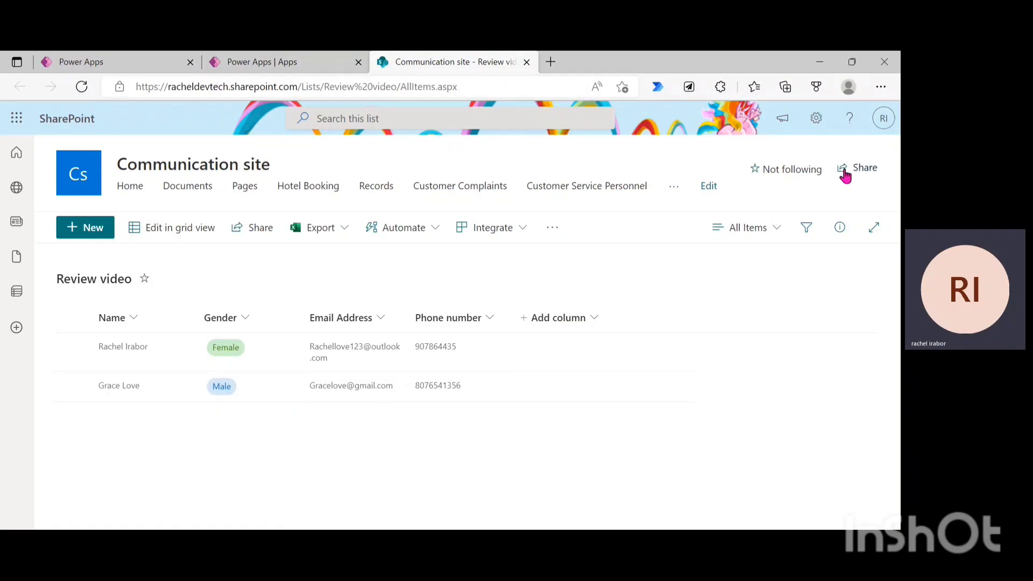
# Step: Share the Communication site with DataKnight, granting read access
pyautogui.click(863, 167)
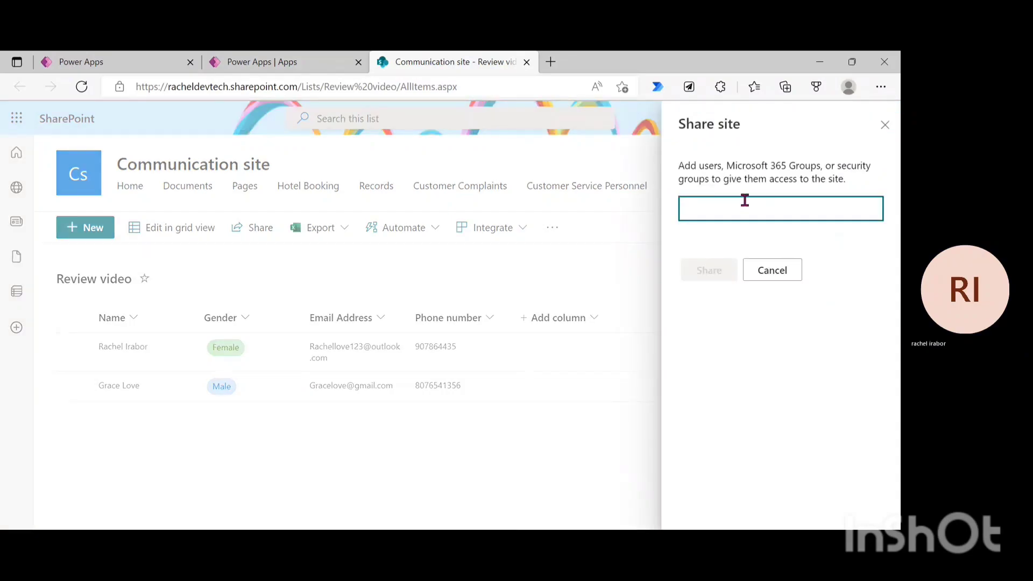
pyautogui.write('Data')
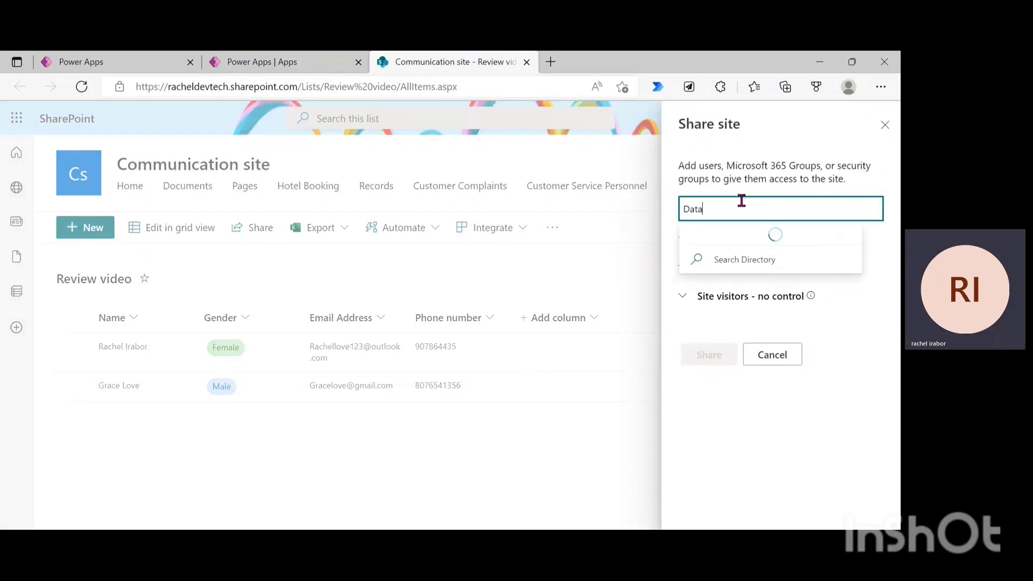
pyautogui.write('Kn')
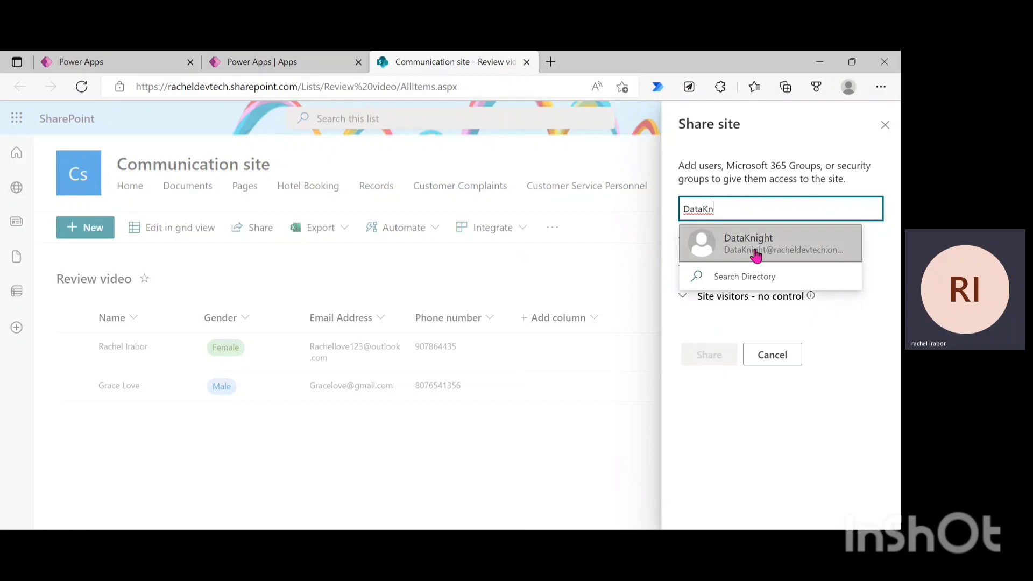
pyautogui.click(769, 243)
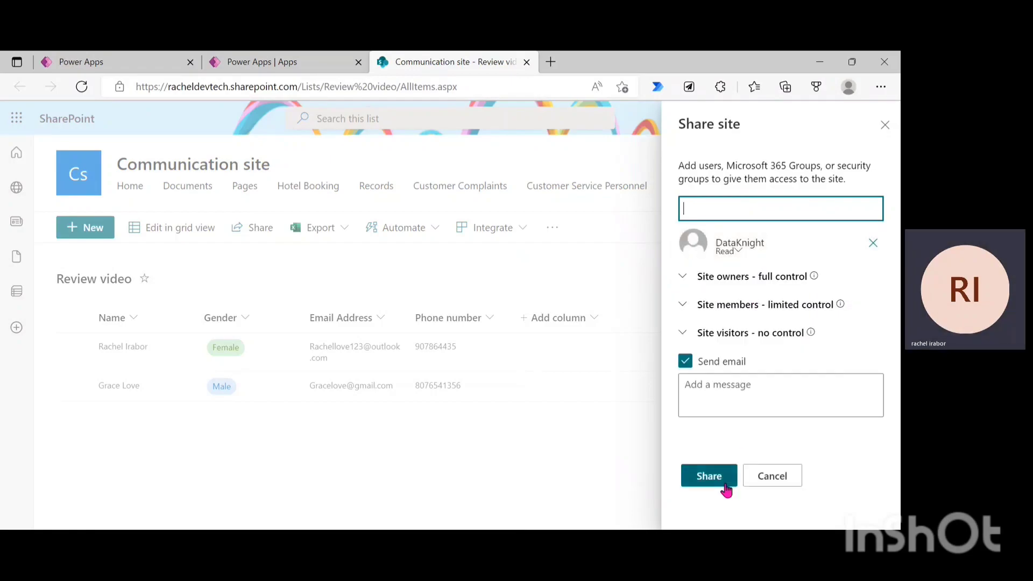
pyautogui.click(709, 475)
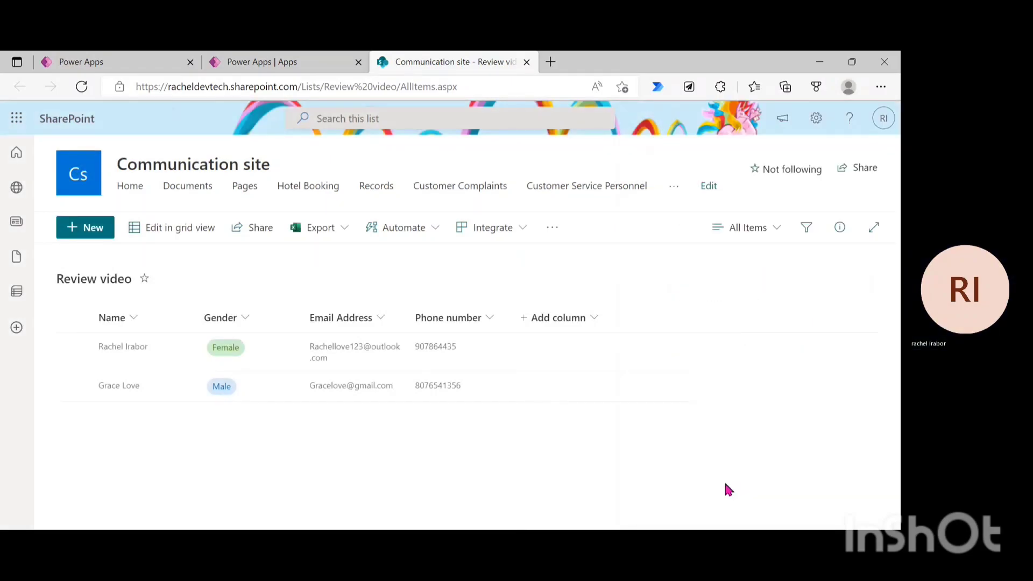
pyautogui.moveTo(770, 413)
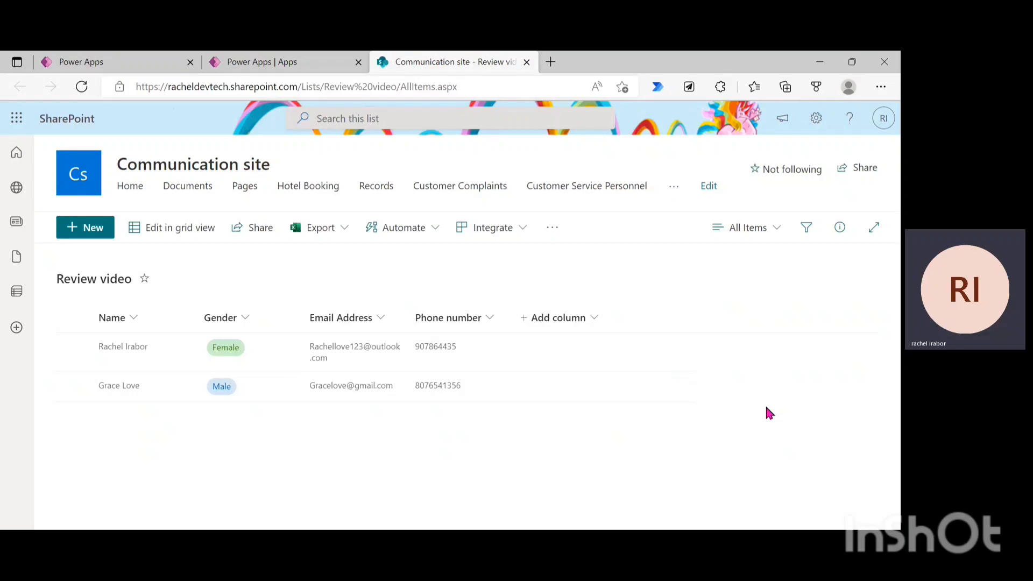